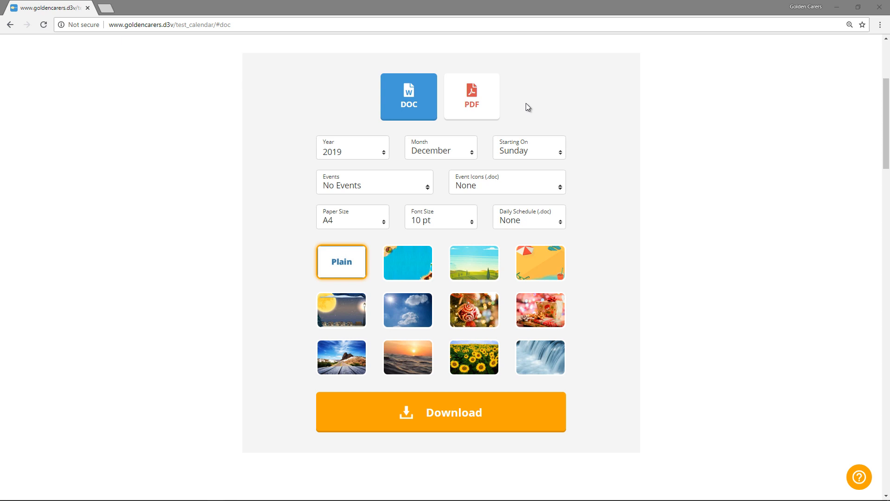
# Keep 2019 as the year, download the plain December Word calendar and open the .docx.
pyautogui.click(352, 149)
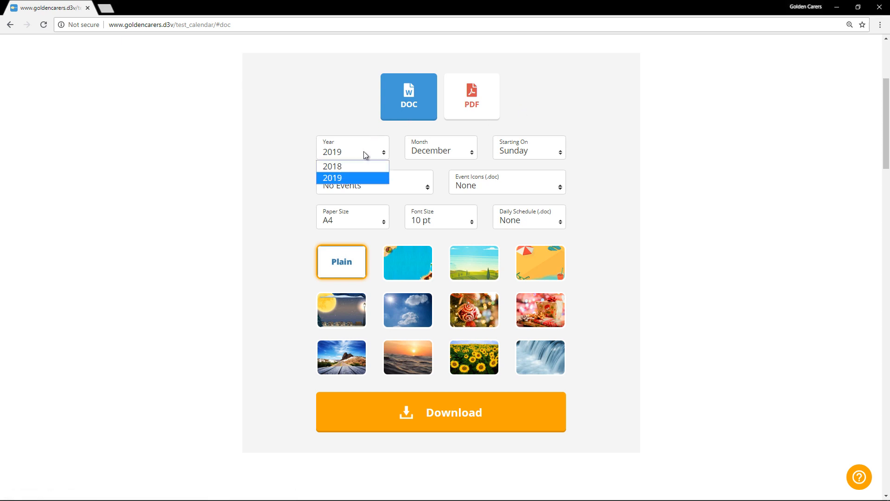
pyautogui.click(332, 178)
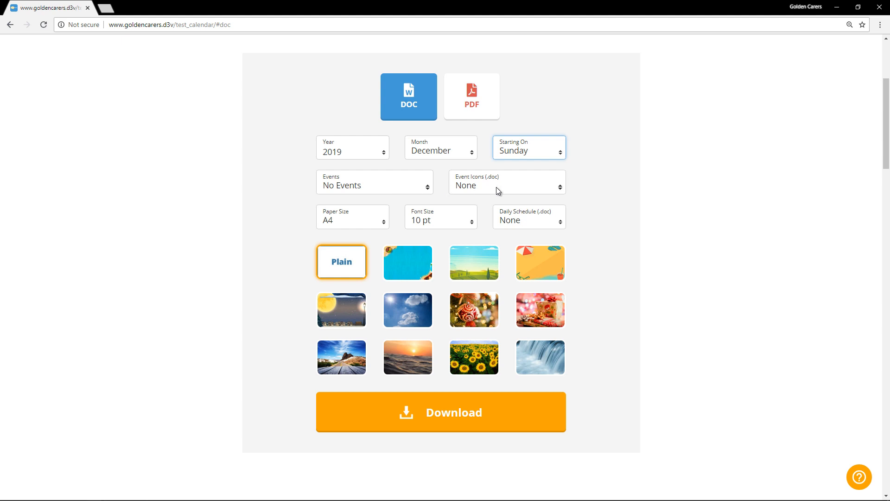
pyautogui.moveTo(361, 228)
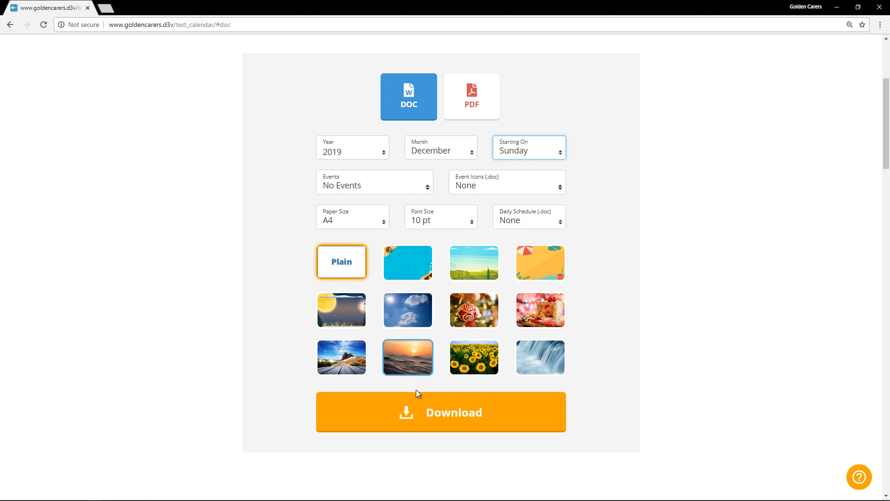
pyautogui.click(441, 412)
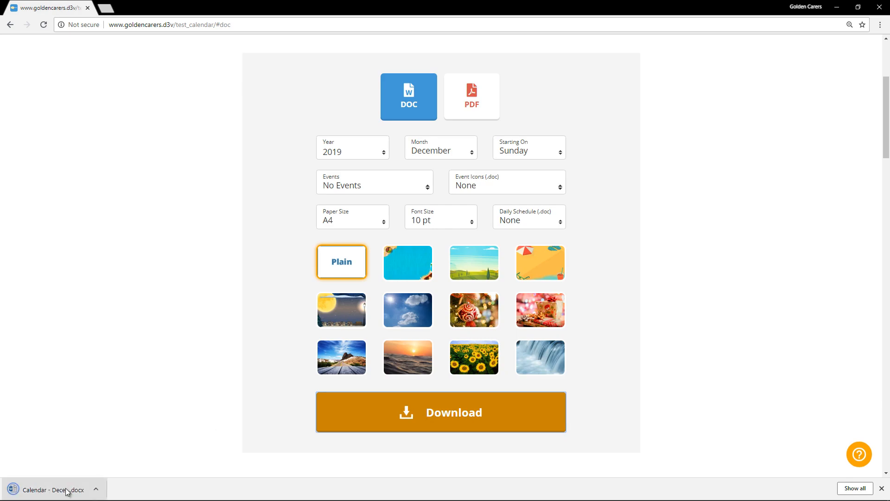
pyautogui.click(51, 488)
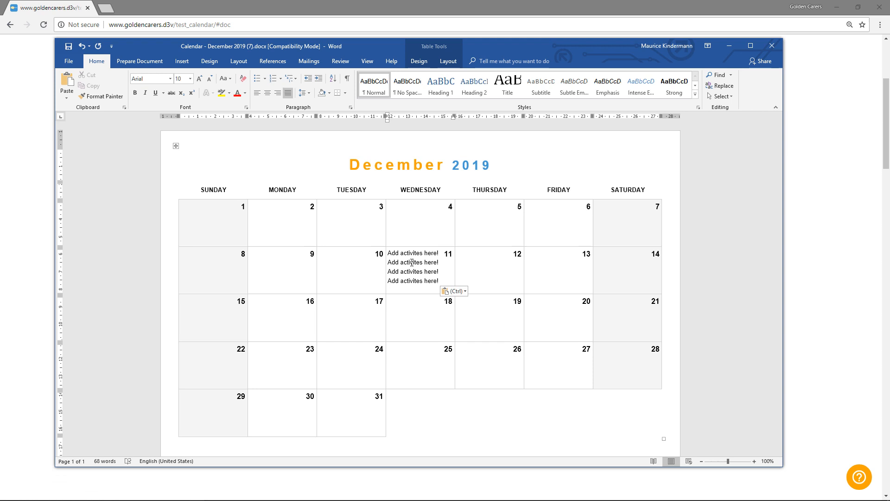
# Switch to PDF format and type 'Add activites here!' into the 11th's activity field.
pyautogui.click(472, 97)
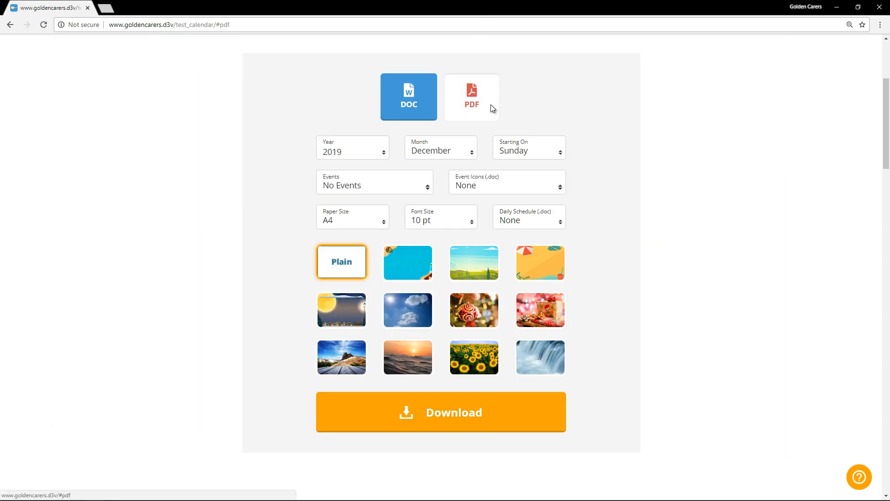
pyautogui.click(441, 412)
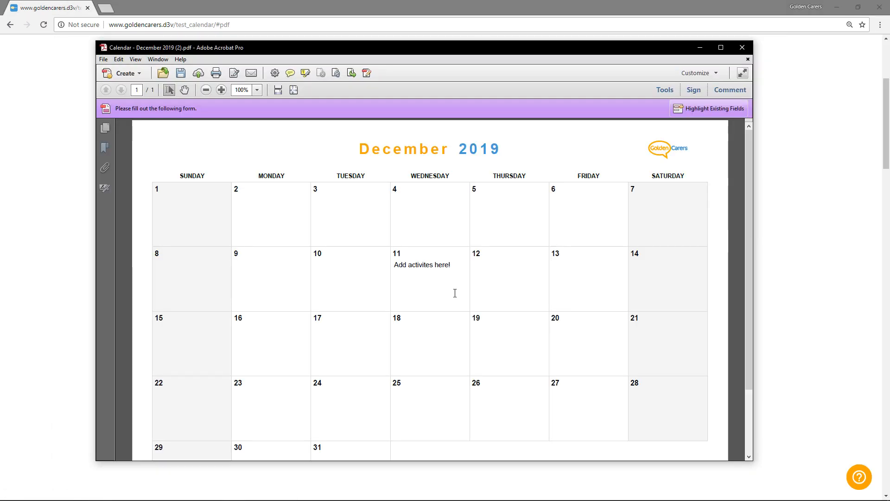
pyautogui.write('Add activites here!')
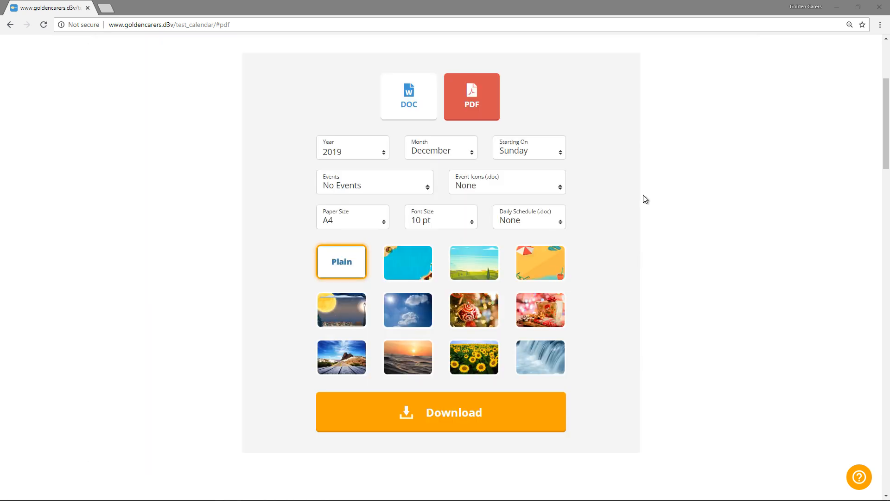
pyautogui.moveTo(542, 107)
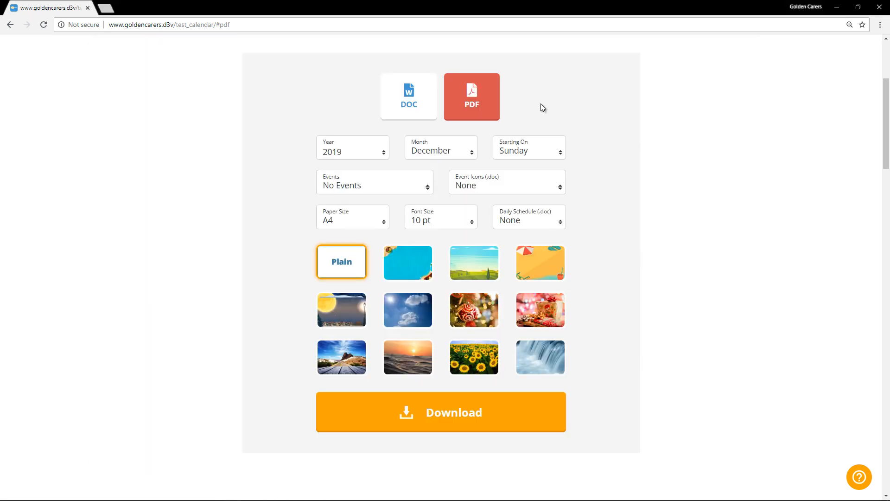
pyautogui.moveTo(420, 113)
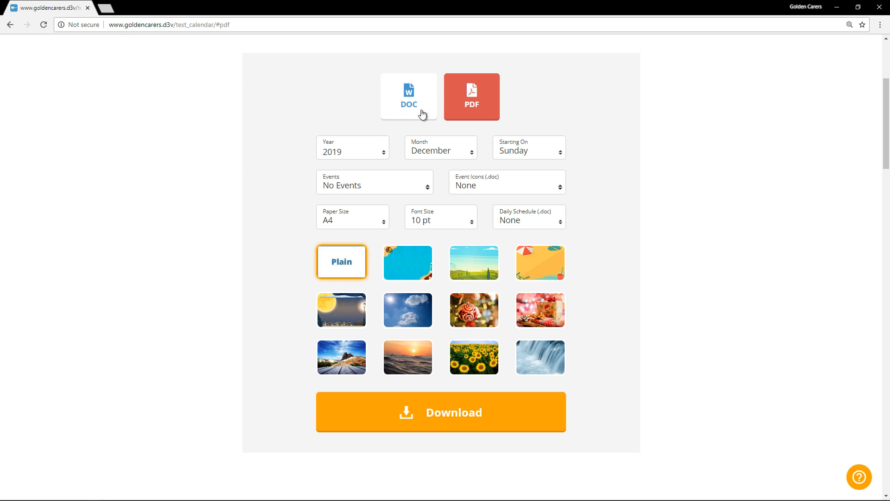
# Download a Word calendar with Golden Carers events and the green countryside theme, then open it.
pyautogui.click(408, 97)
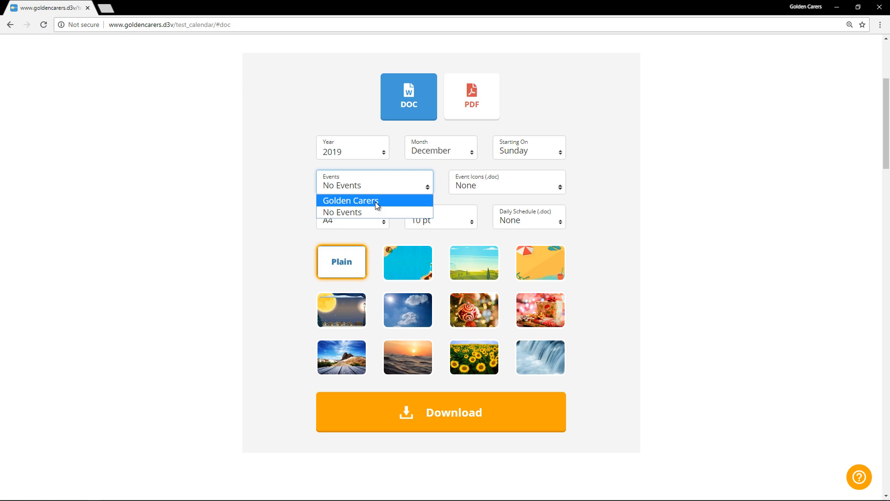
pyautogui.click(350, 200)
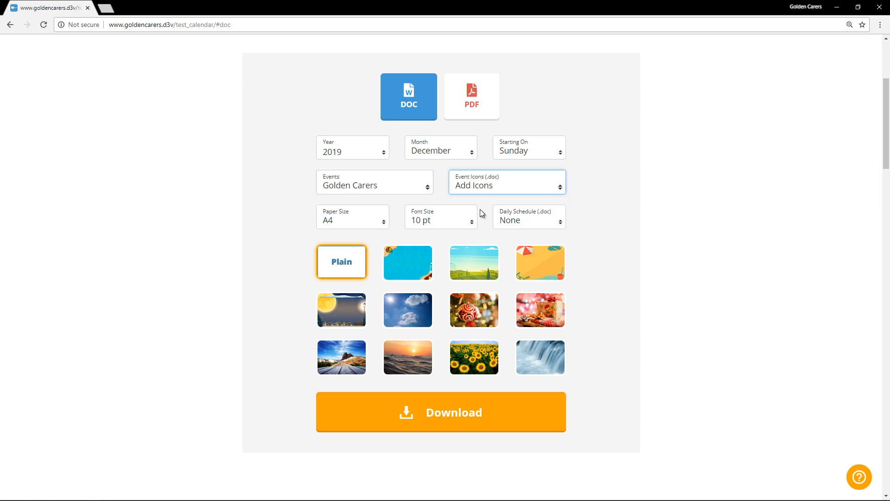
pyautogui.click(473, 262)
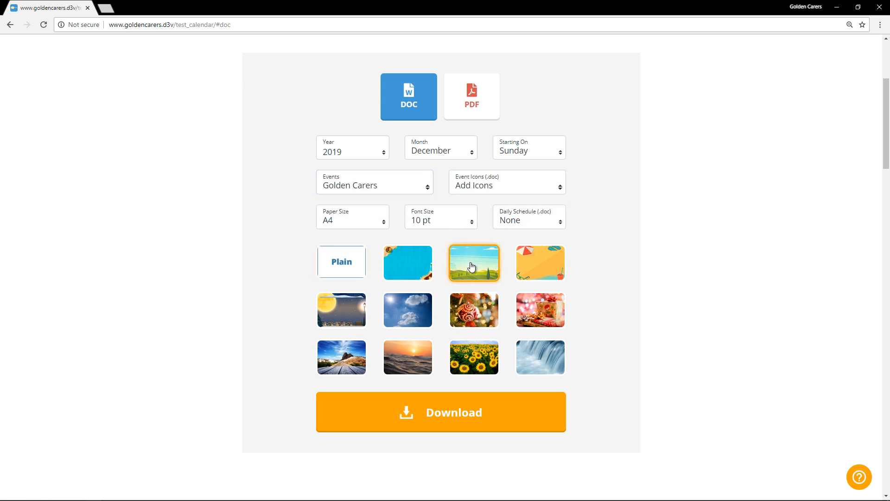
pyautogui.click(441, 412)
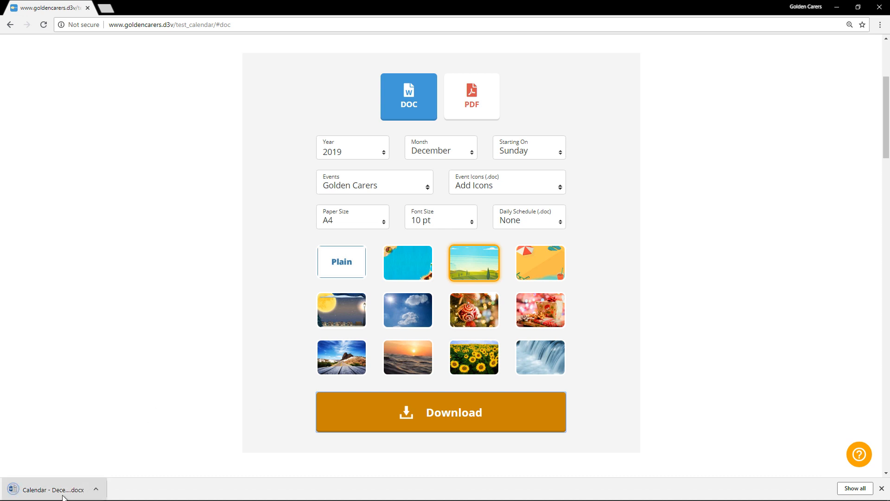
pyautogui.click(53, 489)
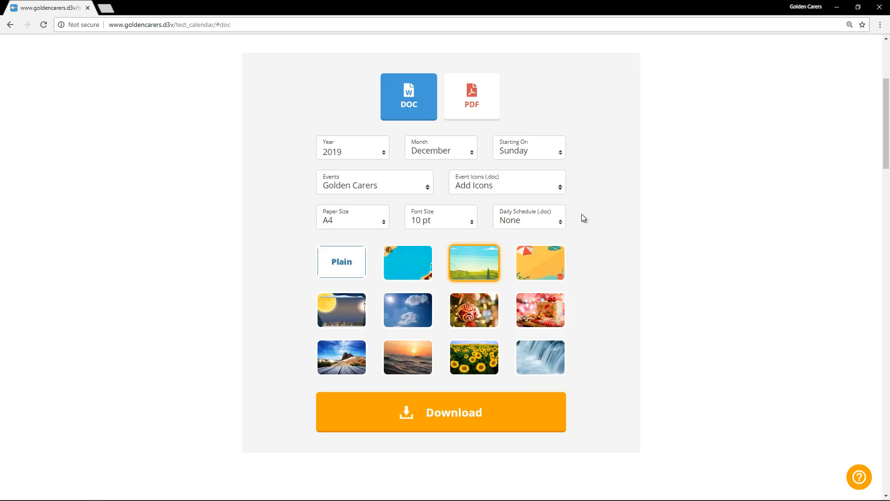
pyautogui.moveTo(561, 226)
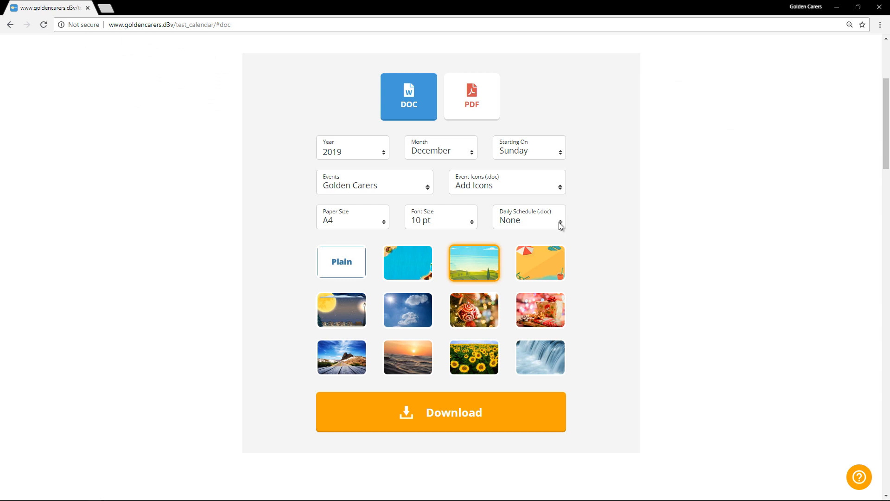
# Remove events and icons, add 6 daily schedule rows, and download the Word calendar.
pyautogui.click(507, 182)
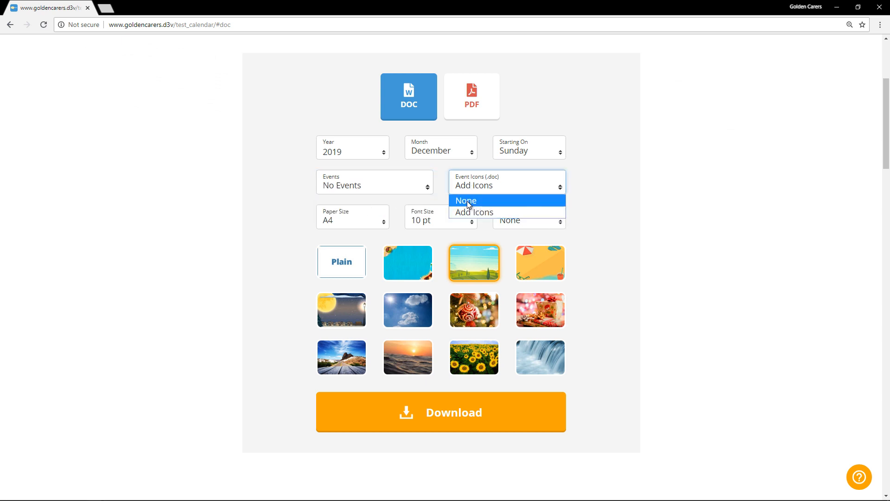
pyautogui.click(466, 200)
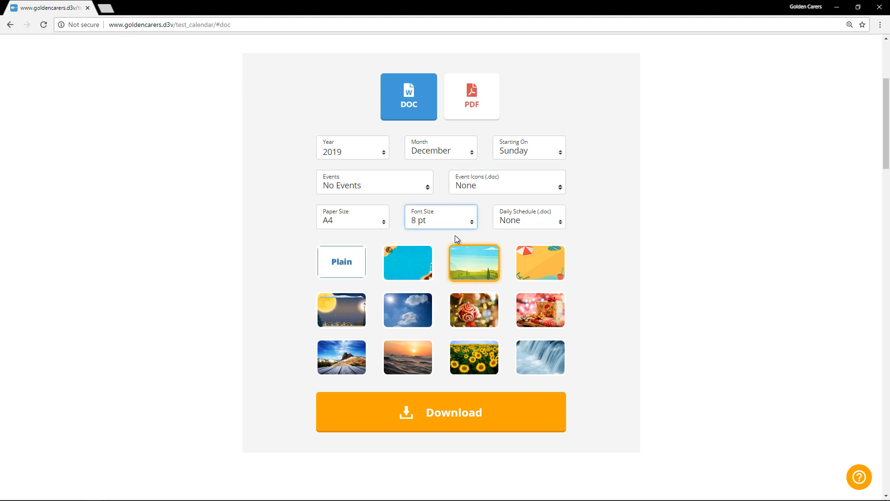
pyautogui.click(529, 220)
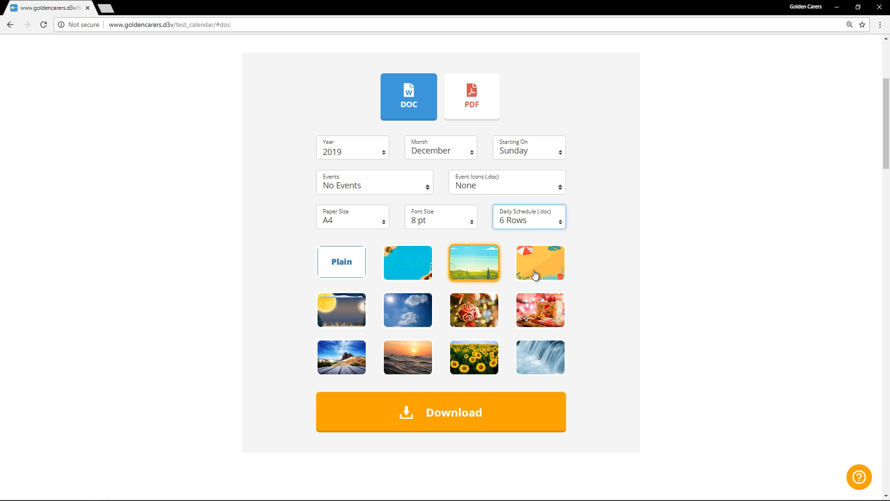
pyautogui.click(440, 412)
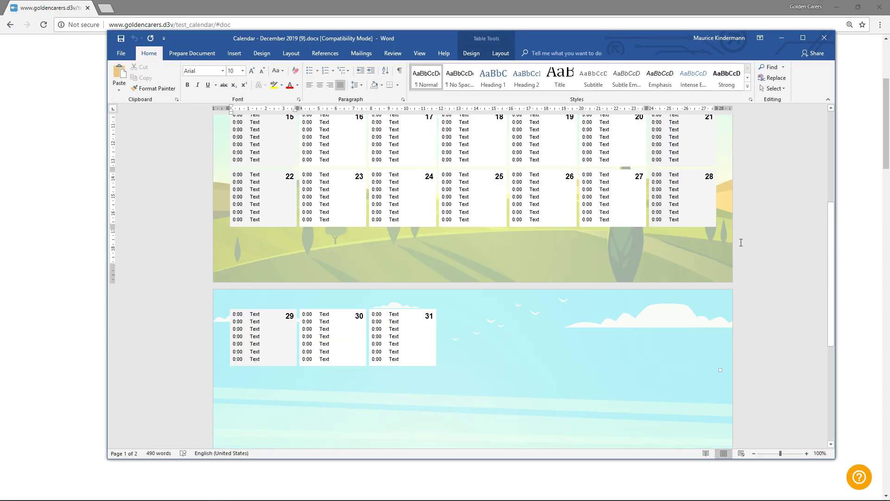
# Scroll through the six-row Word calendar and type '123' into a day cell.
pyautogui.scroll(3)
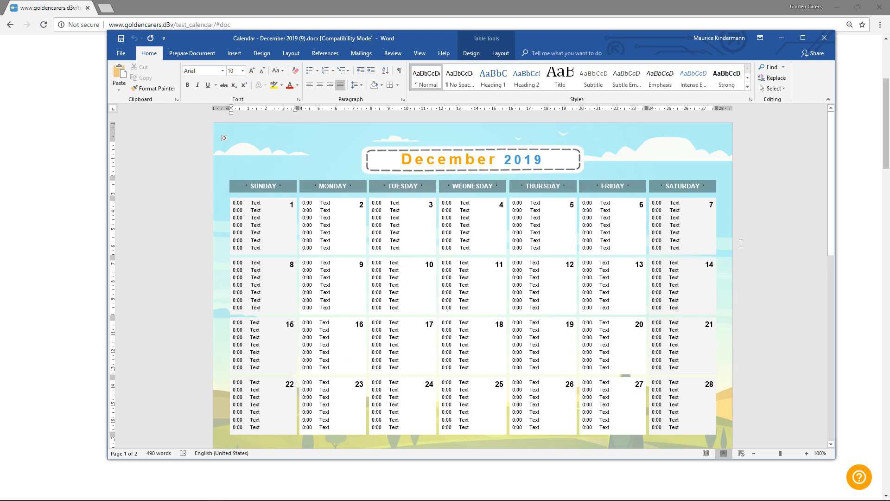
pyautogui.scroll(-3)
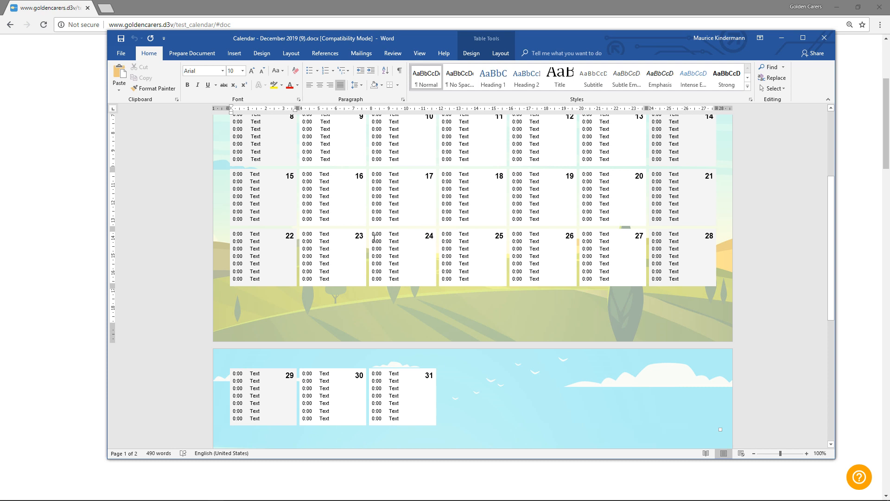
pyautogui.moveTo(374, 243)
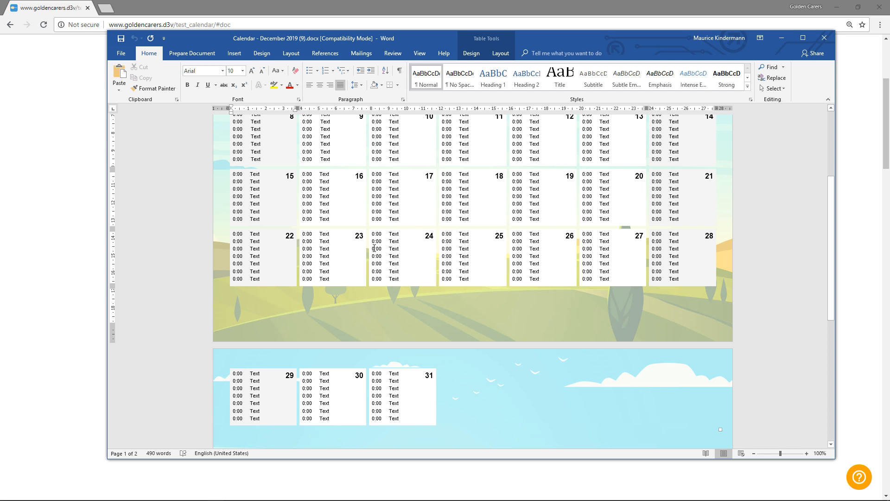
pyautogui.rightClick(375, 248)
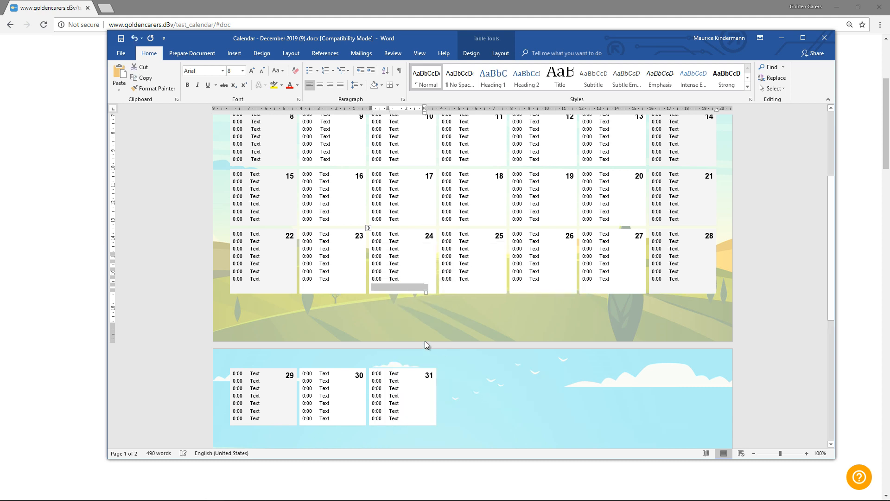
pyautogui.write('123')
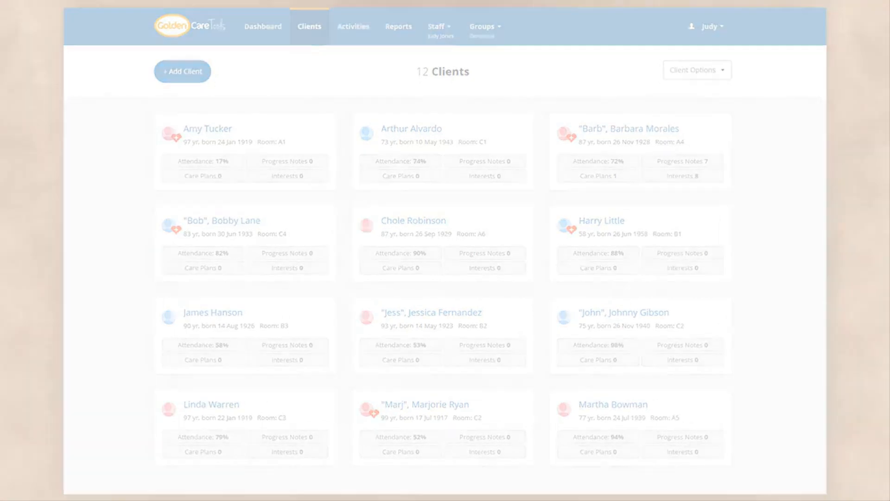
# Go to the Activities page showing the weekly schedule for 15–21 Aug 2016.
pyautogui.click(353, 26)
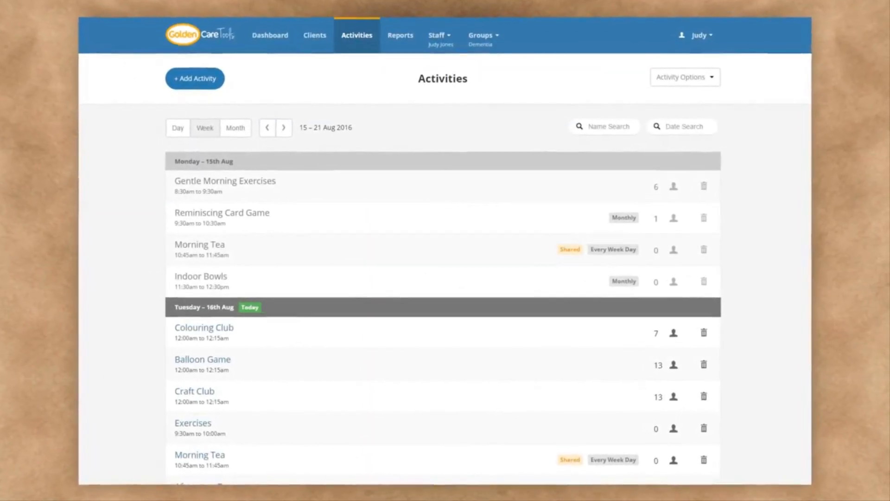
pyautogui.click(204, 327)
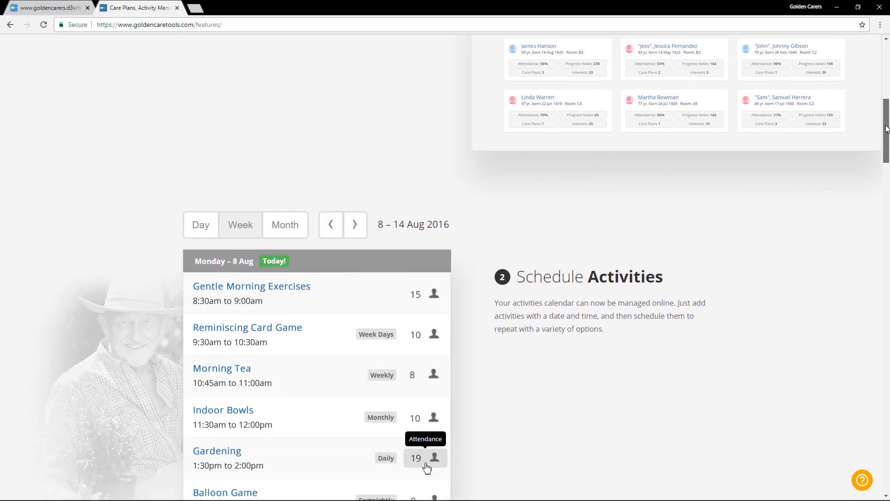
pyautogui.scroll(-3)
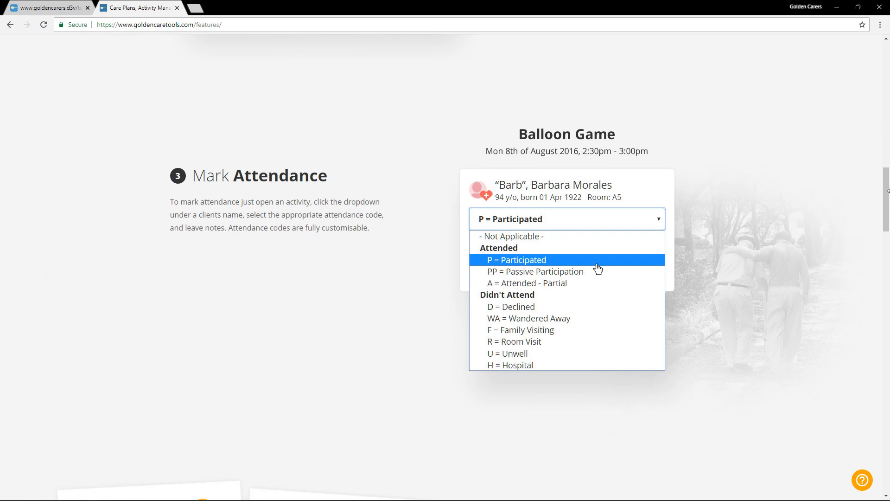
pyautogui.scroll(-3)
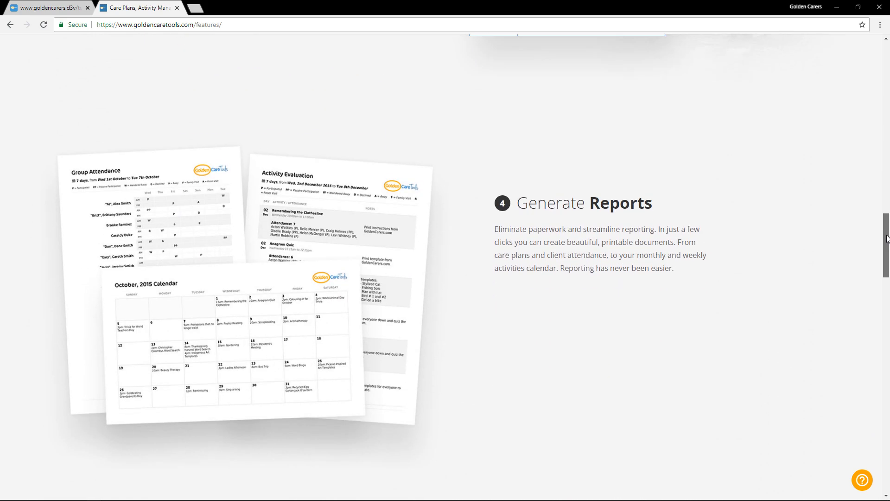
pyautogui.scroll(-3)
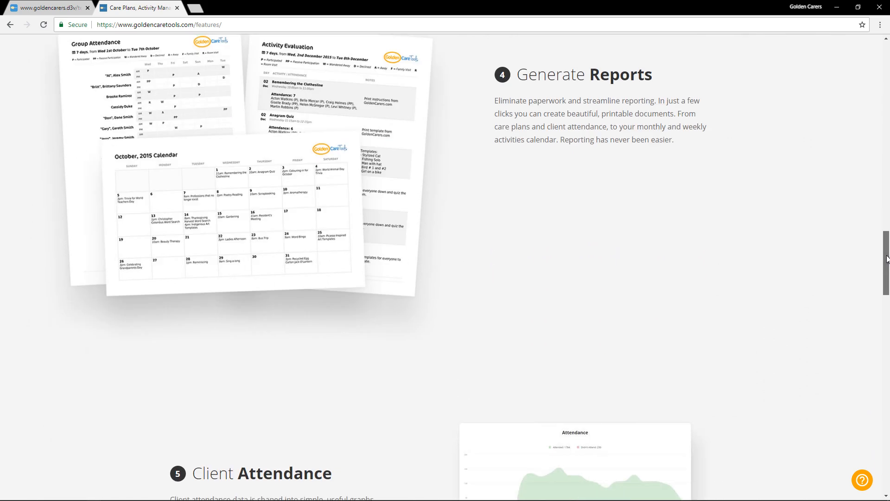
pyautogui.scroll(-3)
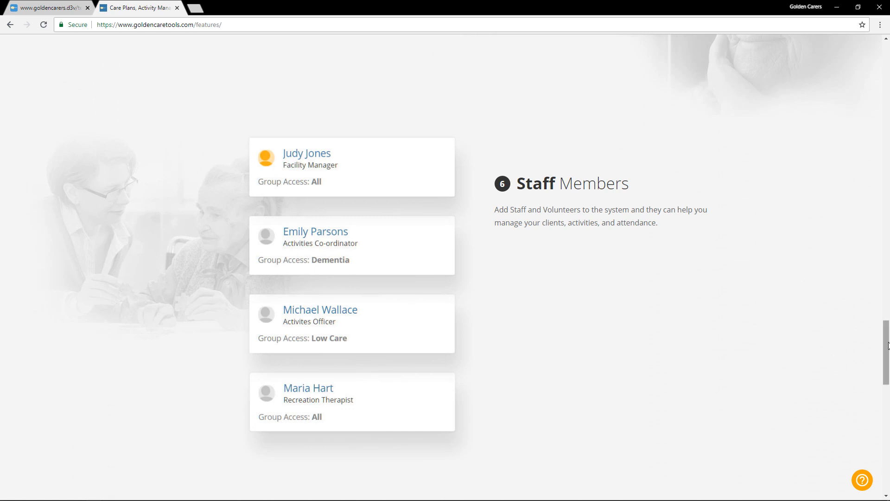
pyautogui.scroll(-3)
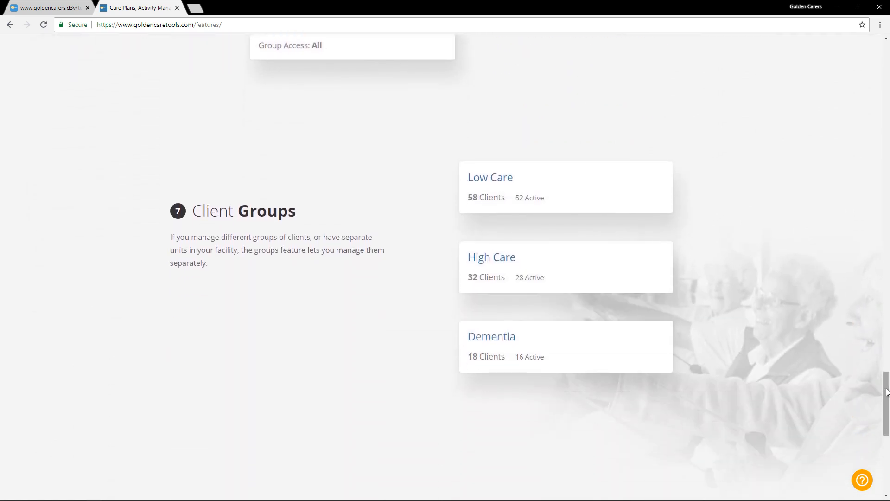
pyautogui.scroll(-3)
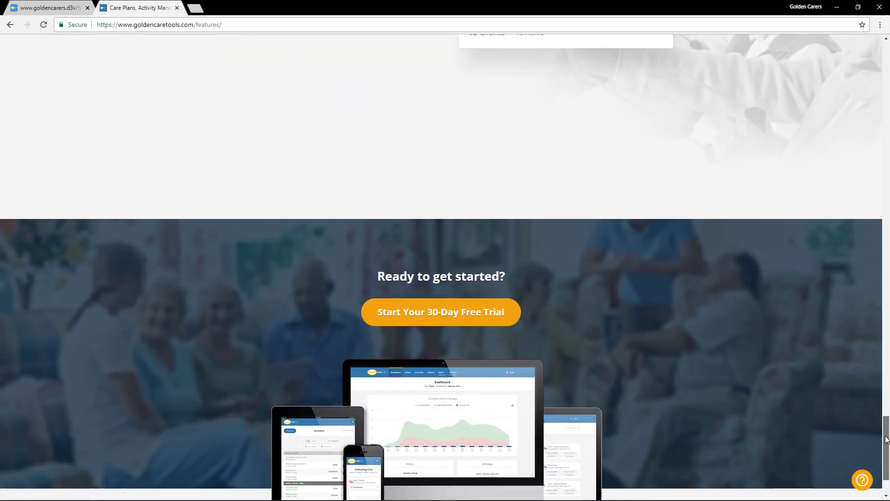
pyautogui.scroll(-3)
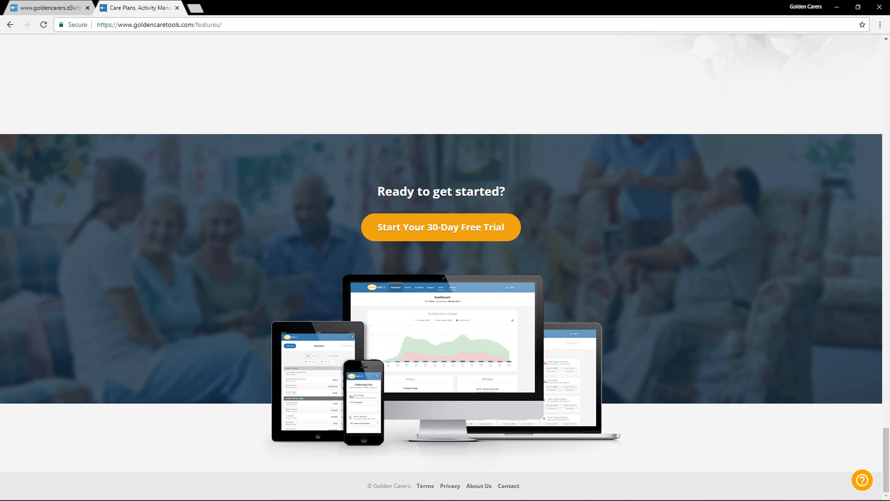